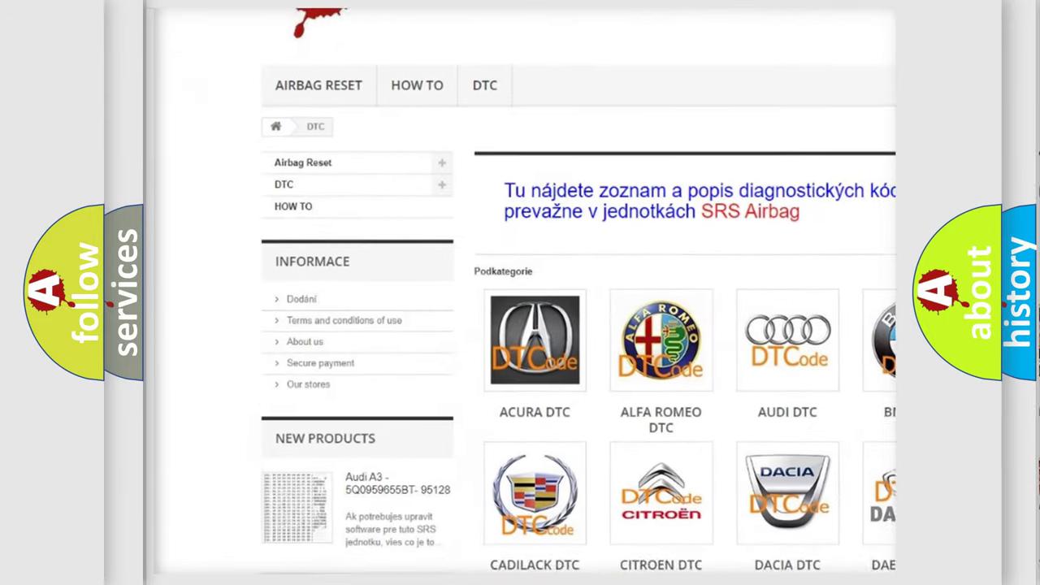
scroll("down", 3)
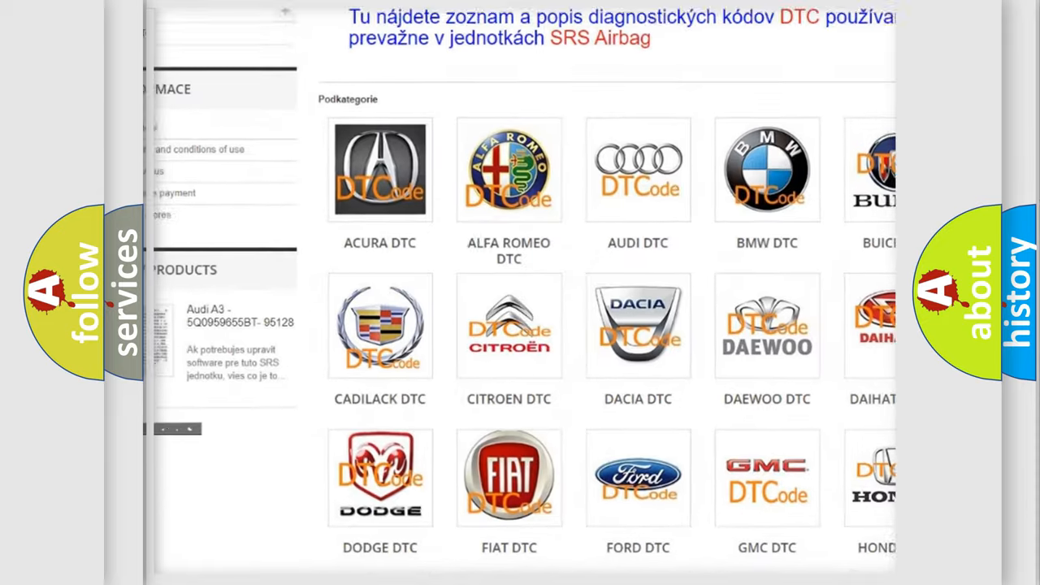
scroll("down", 3)
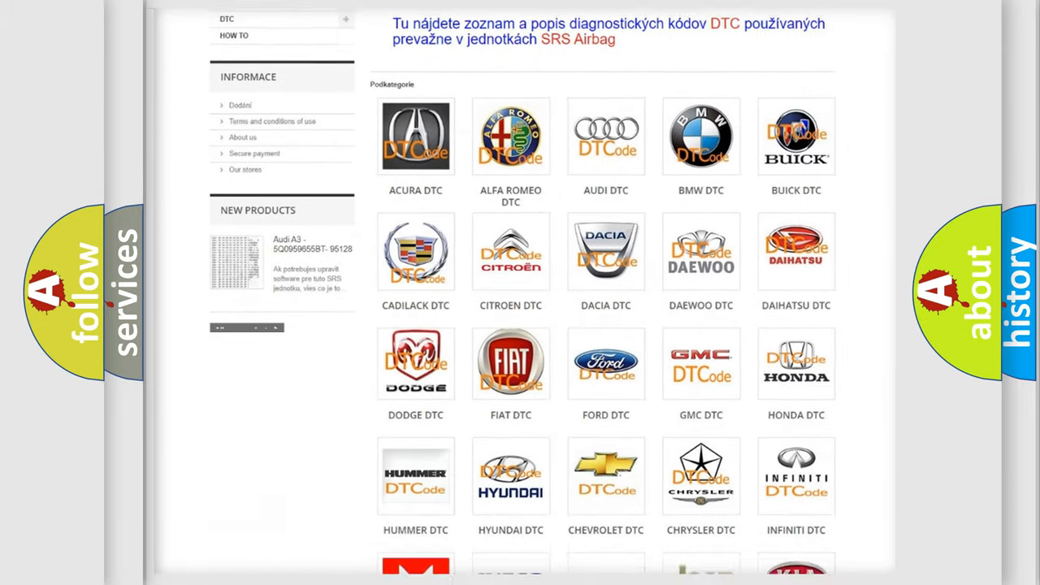
scroll("down", 3)
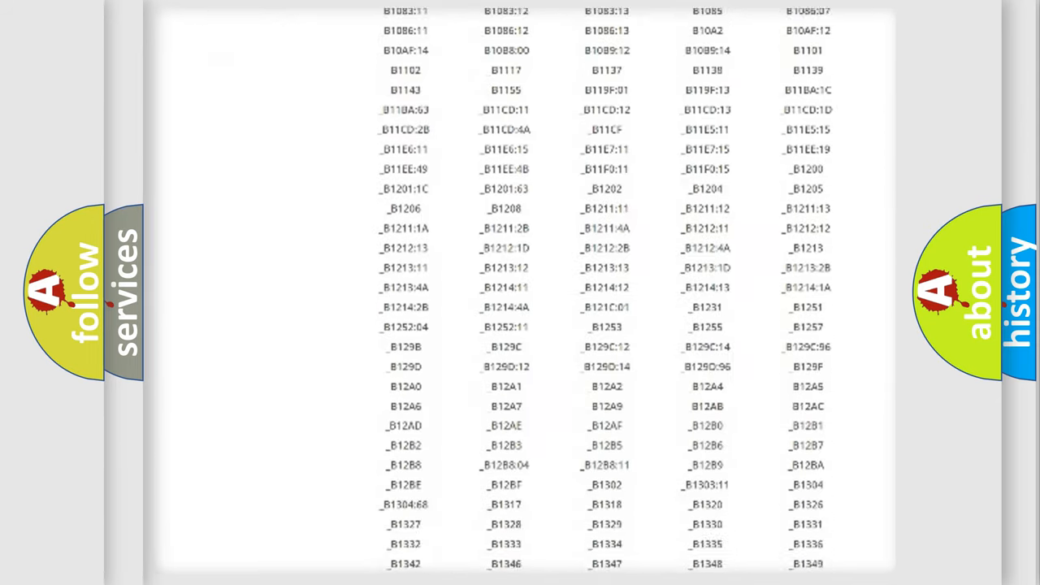
scroll("down", 3)
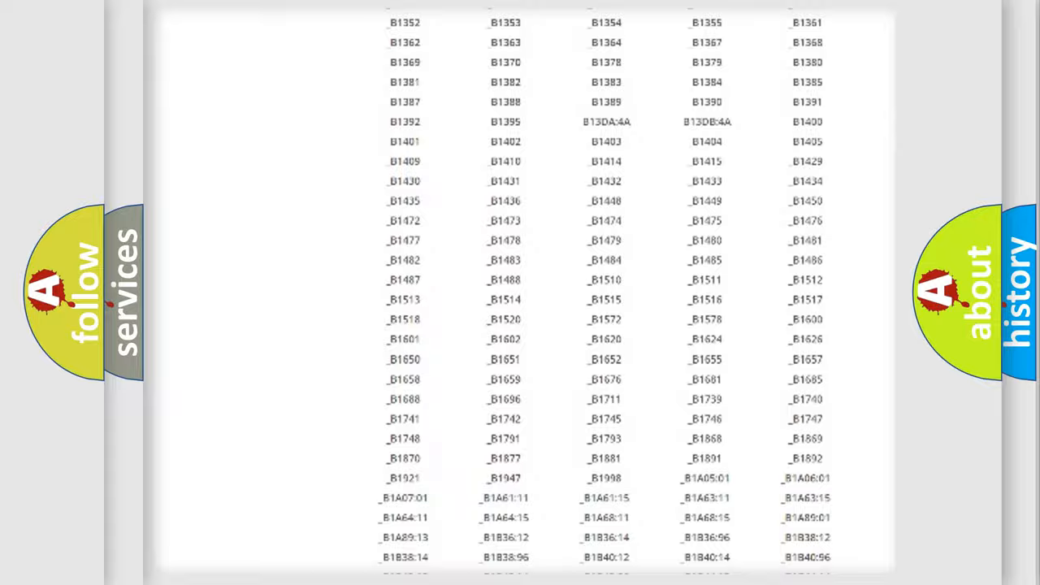